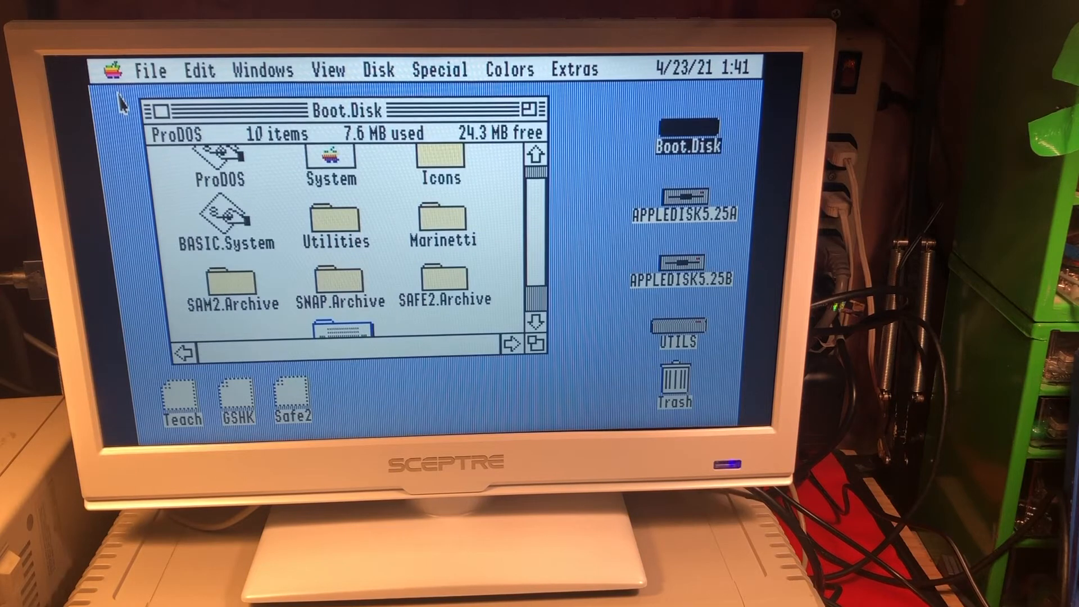
pyautogui.moveTo(182, 217)
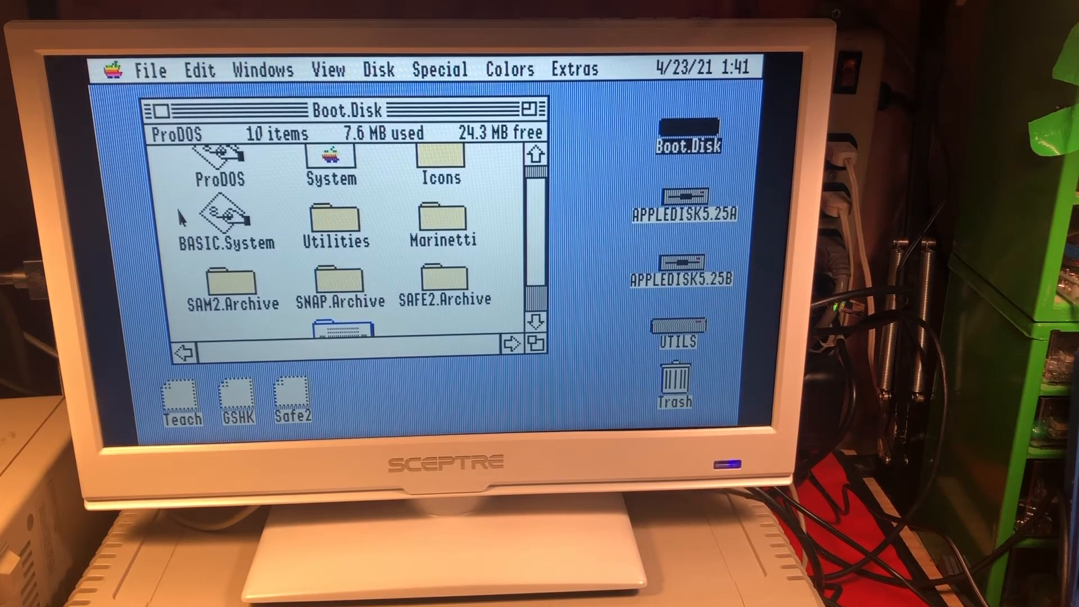
# Step: Bring up GSport's configuration menu with F4 from the Finder desktop
pyautogui.press('f4')
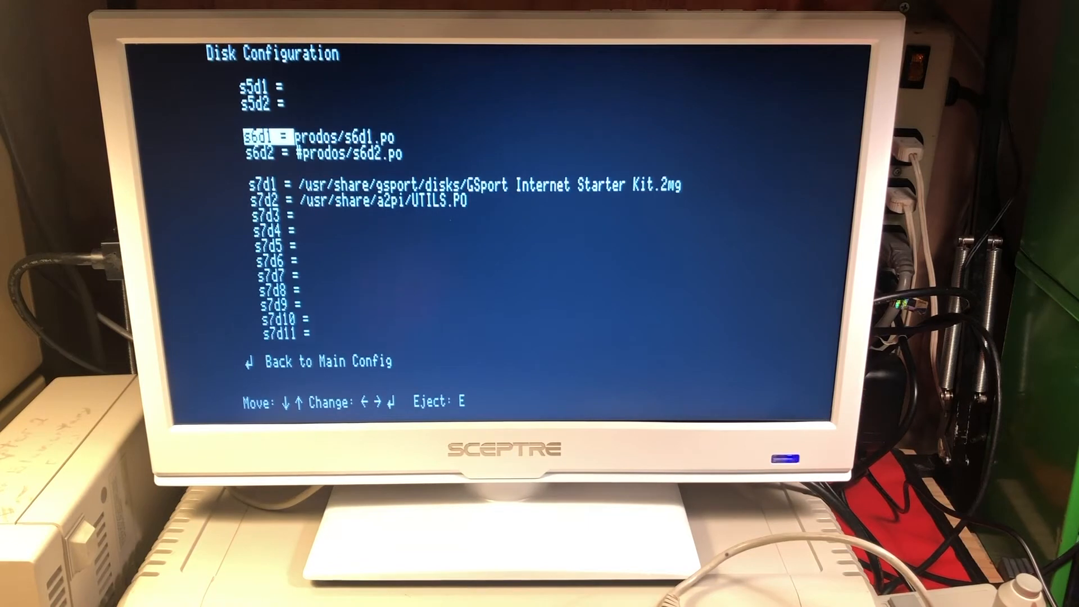
# Step: Mount prodos/s6d1.po in slot 6 drive 1 and return to the Finder desktop
pyautogui.press('down')
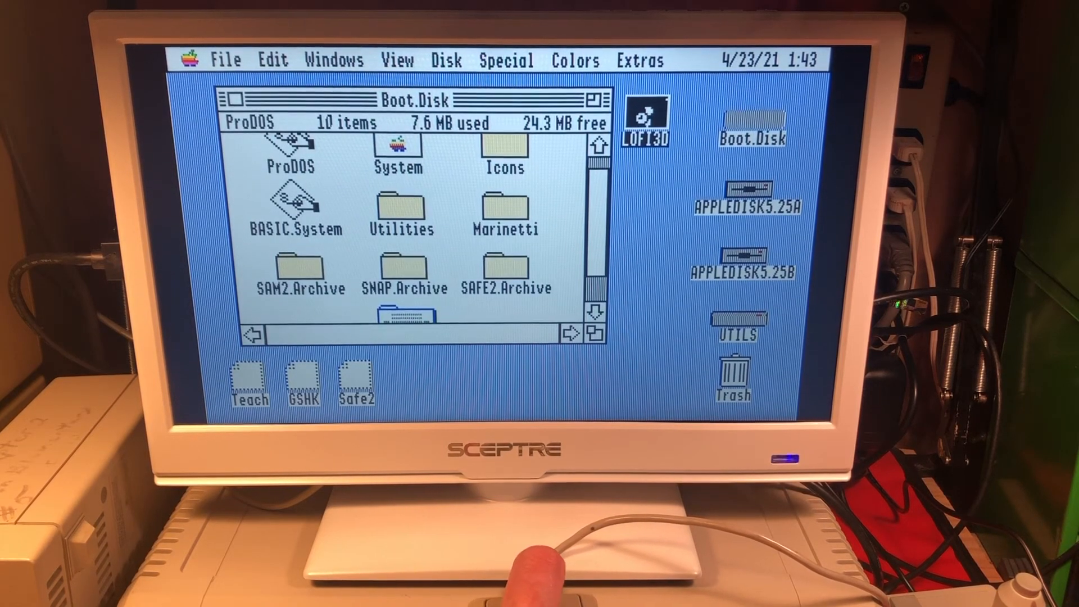
# Step: Show the LOFI3D volume's window listing its five ProDOS items (120K used, 20K free)
pyautogui.doubleClick(646, 117)
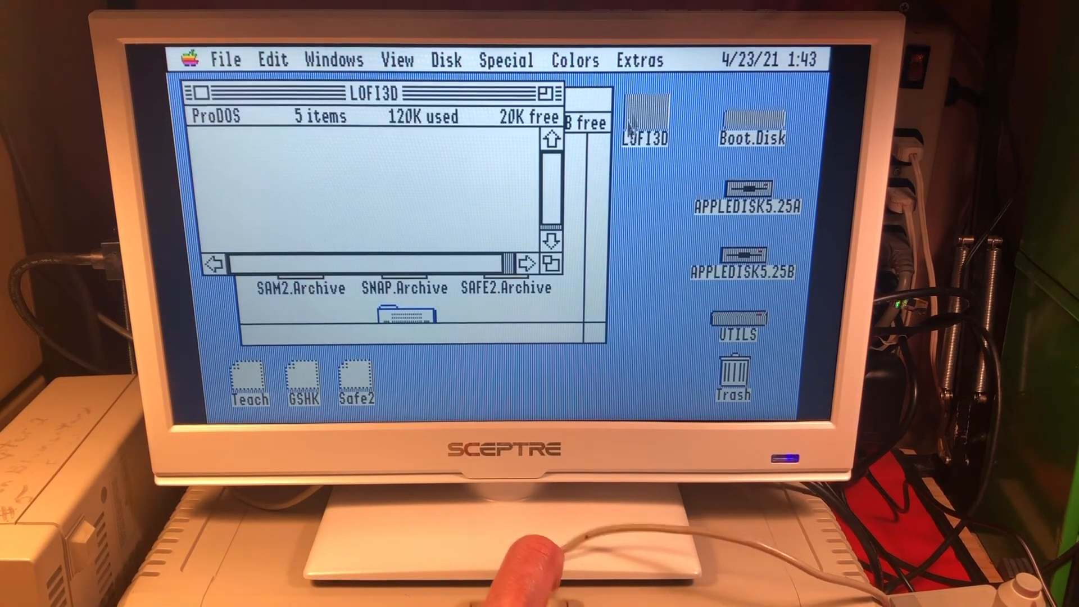